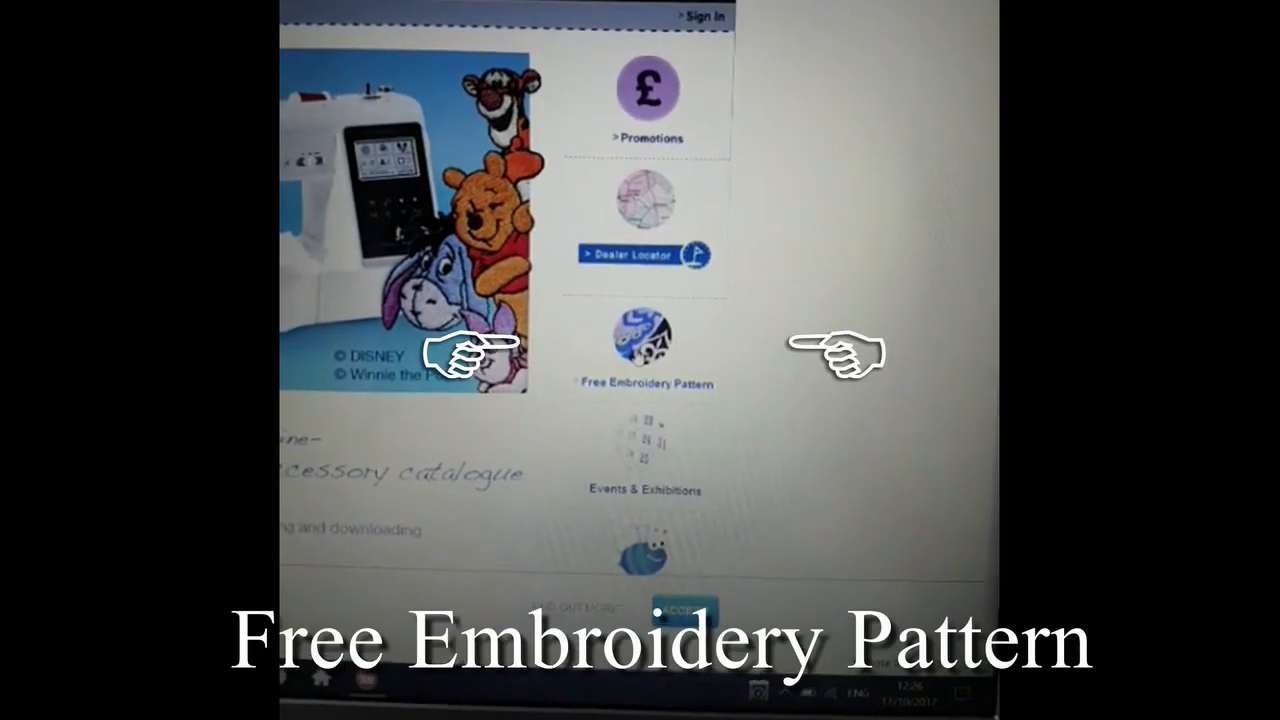
Step: Follow the Free Embroidery Pattern link on the Brother Sewing homepage
left_click(646, 335)
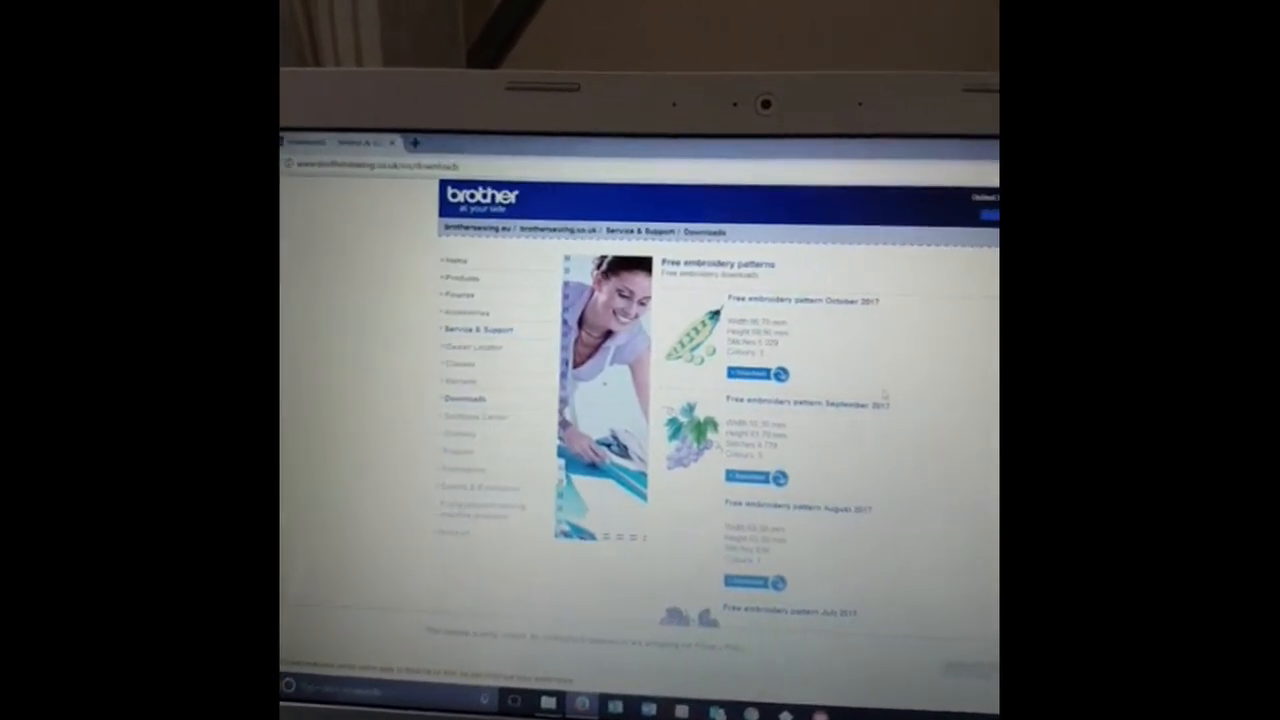
Step: Scroll down the downloads list to the 2016 patterns, stopping at August 2016's dog
scroll("down", 3)
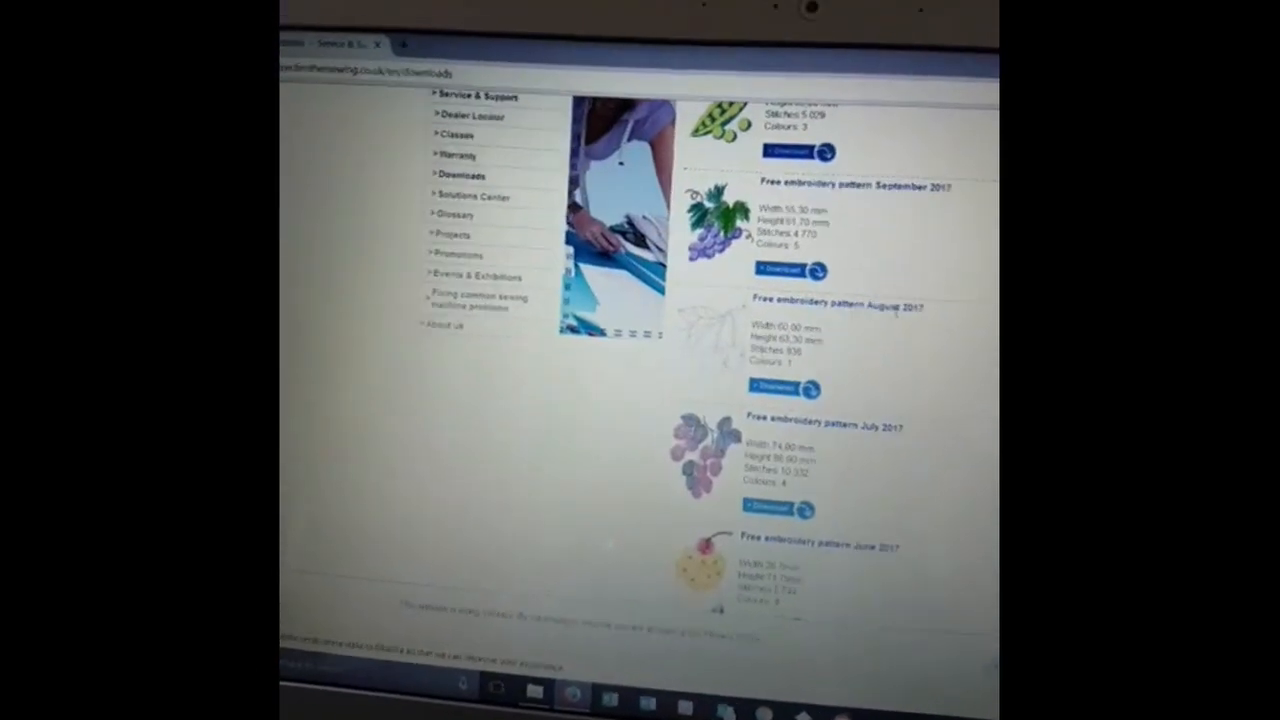
scroll("down", 3)
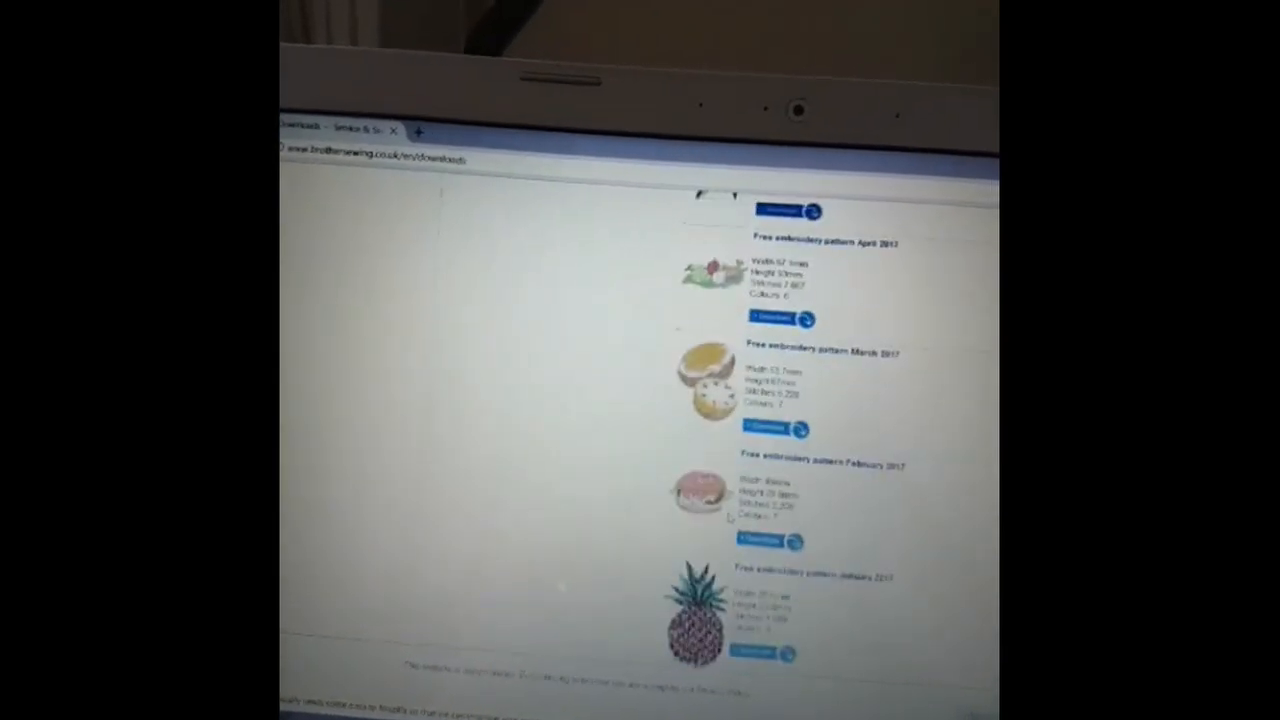
scroll("down", 3)
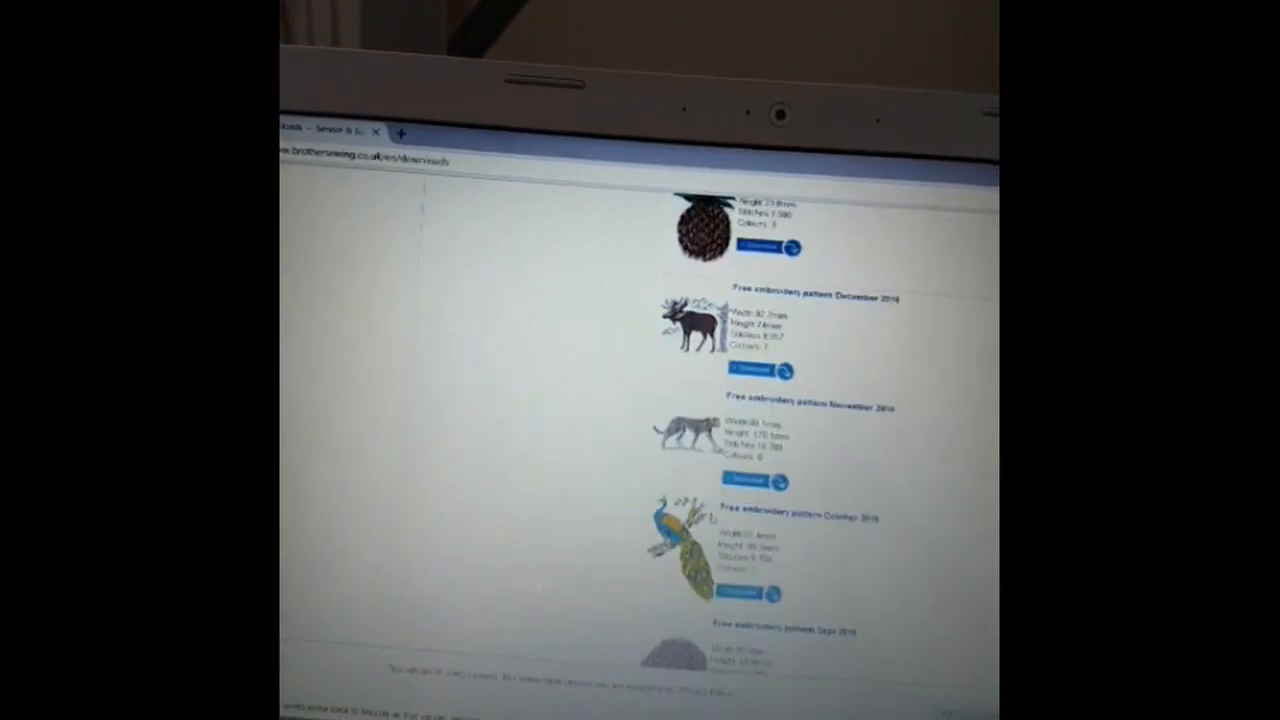
scroll("down", 3)
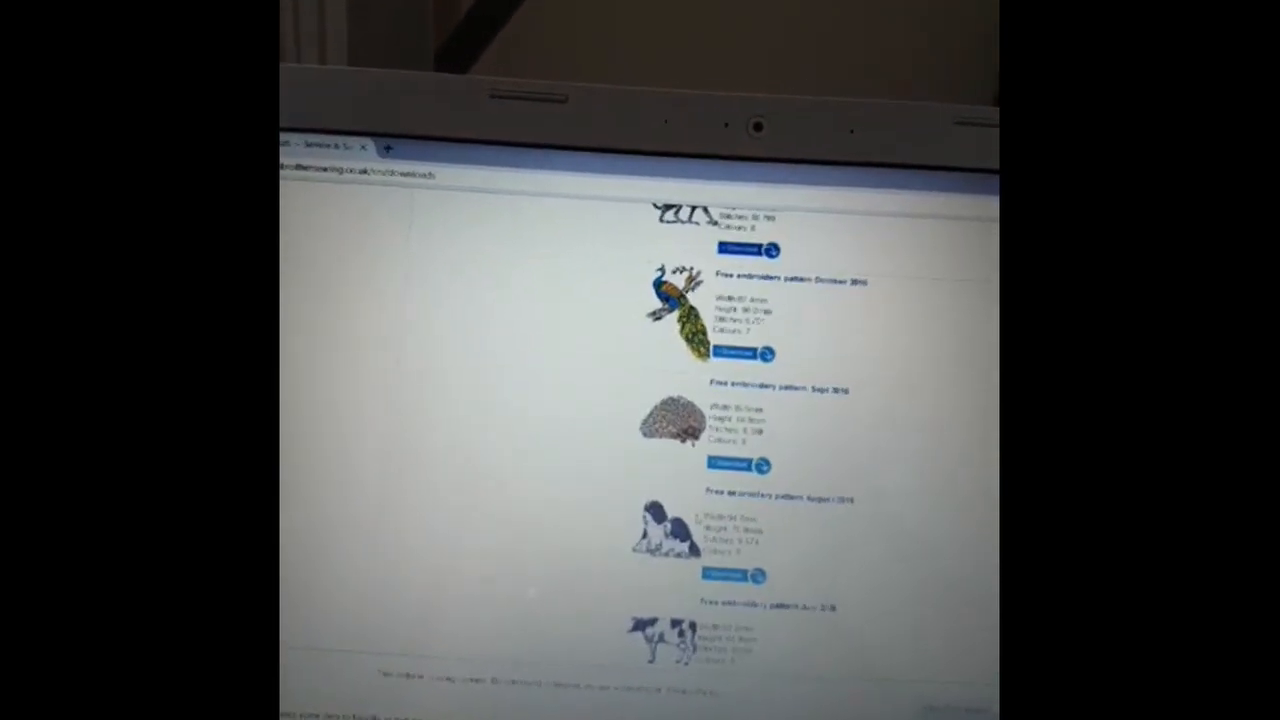
scroll("down", 3)
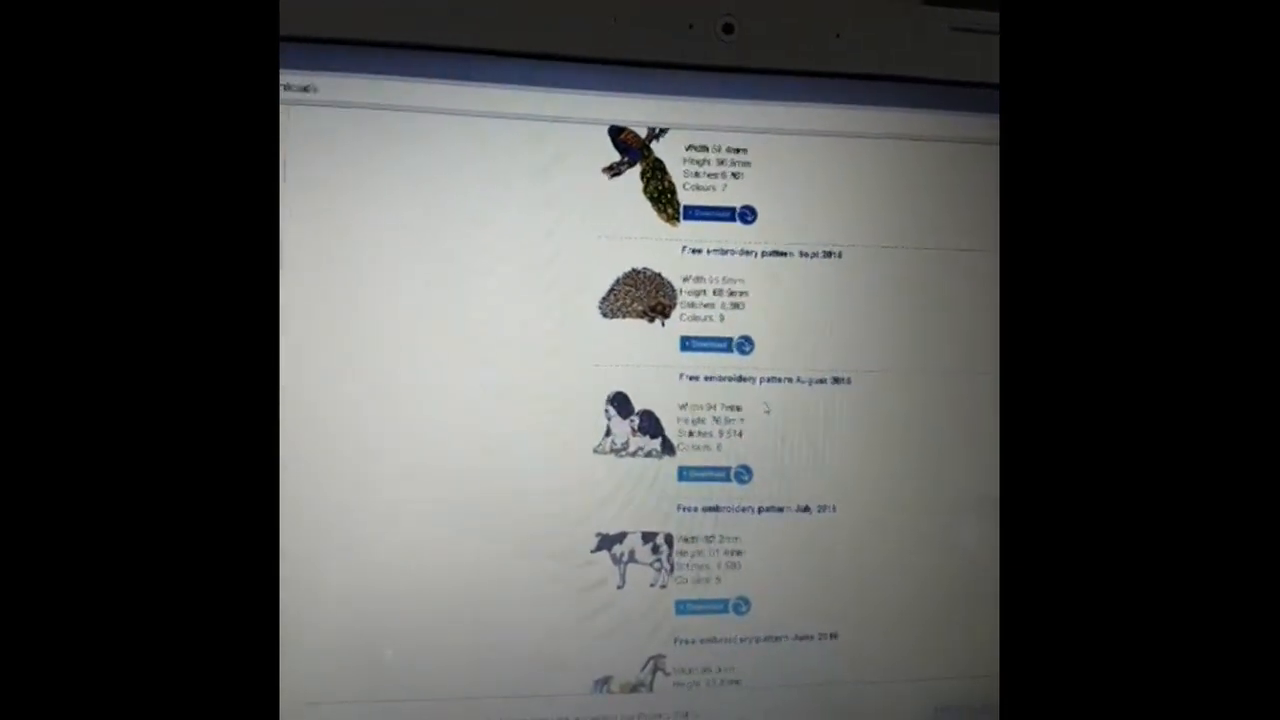
scroll("down", 3)
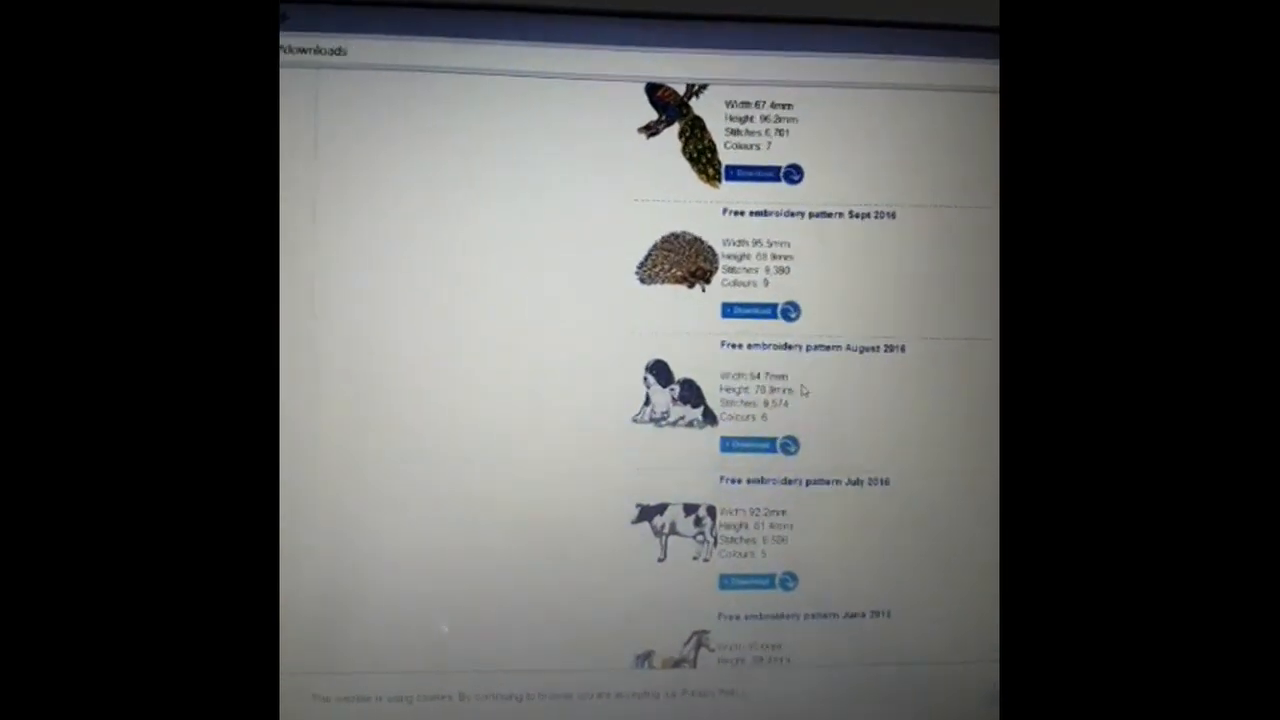
scroll("down", 3)
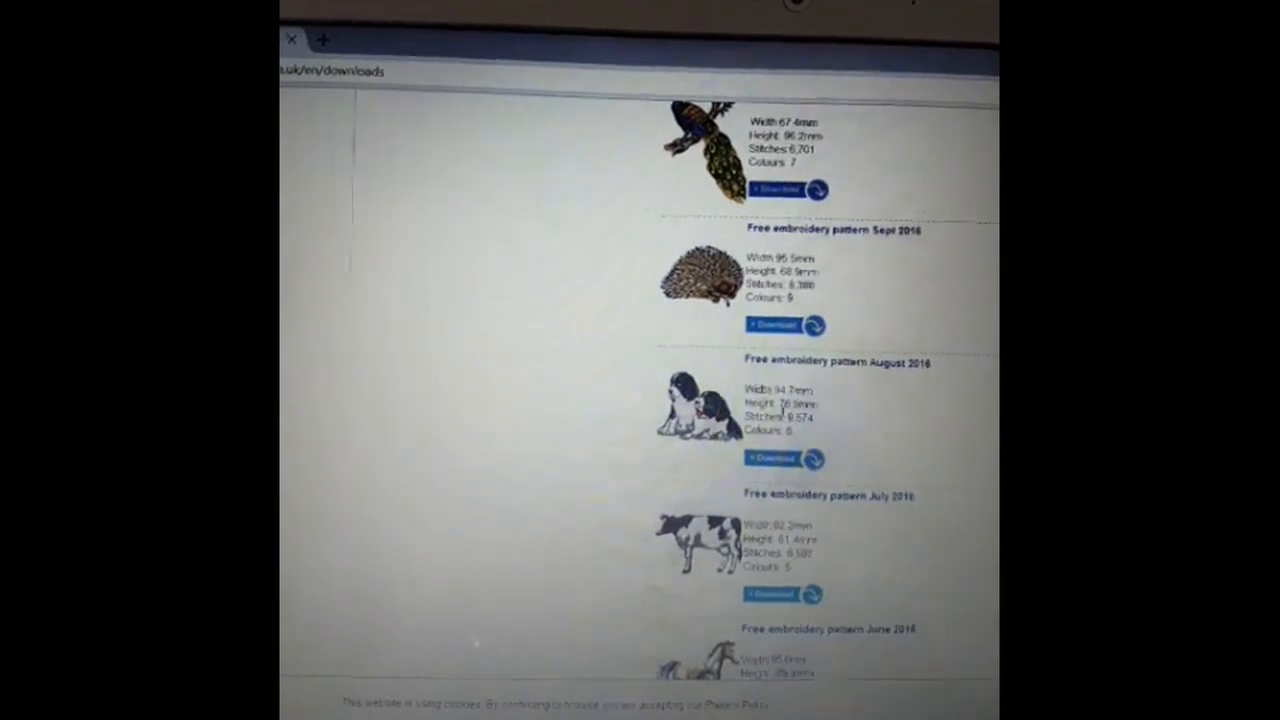
scroll("down", 3)
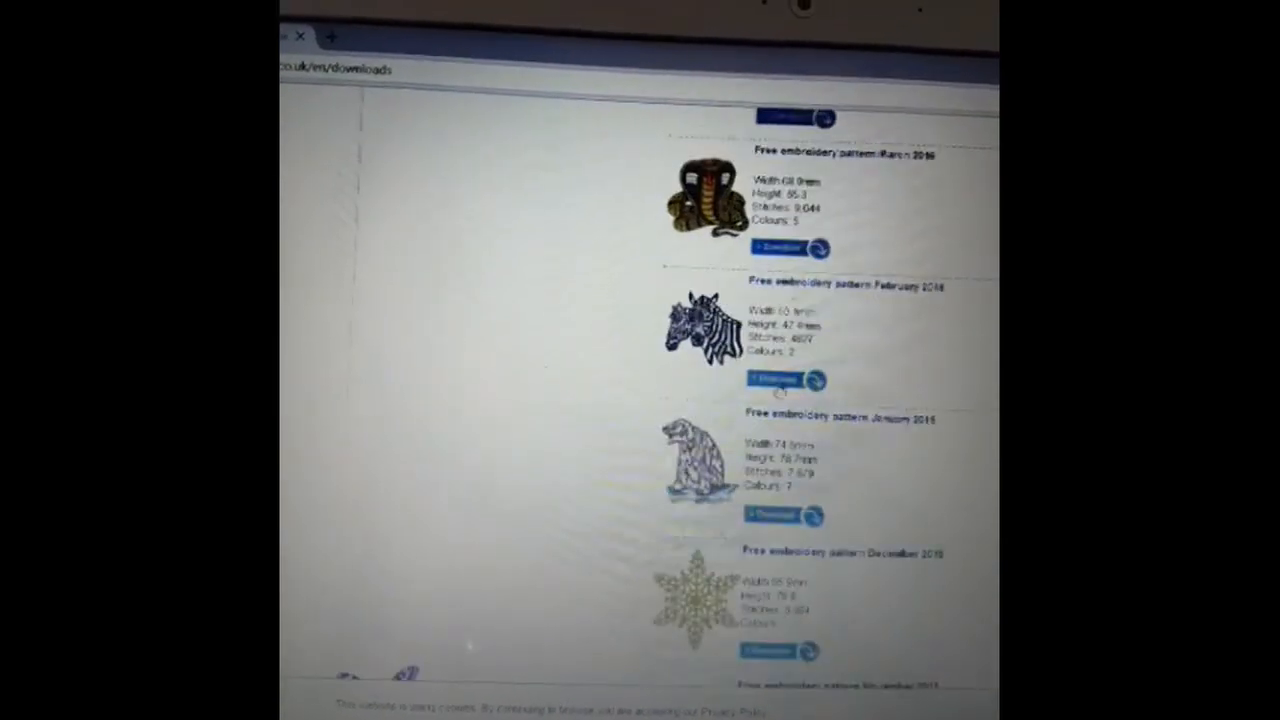
scroll("down", 3)
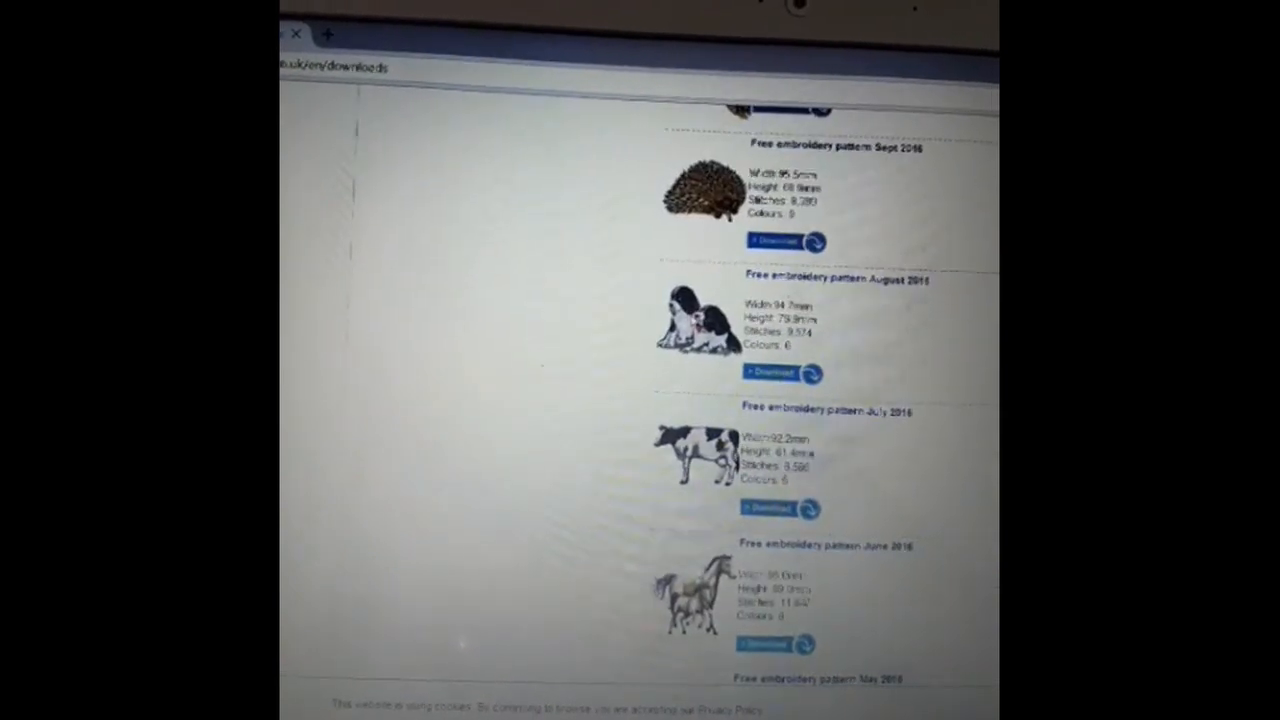
scroll("up", 3)
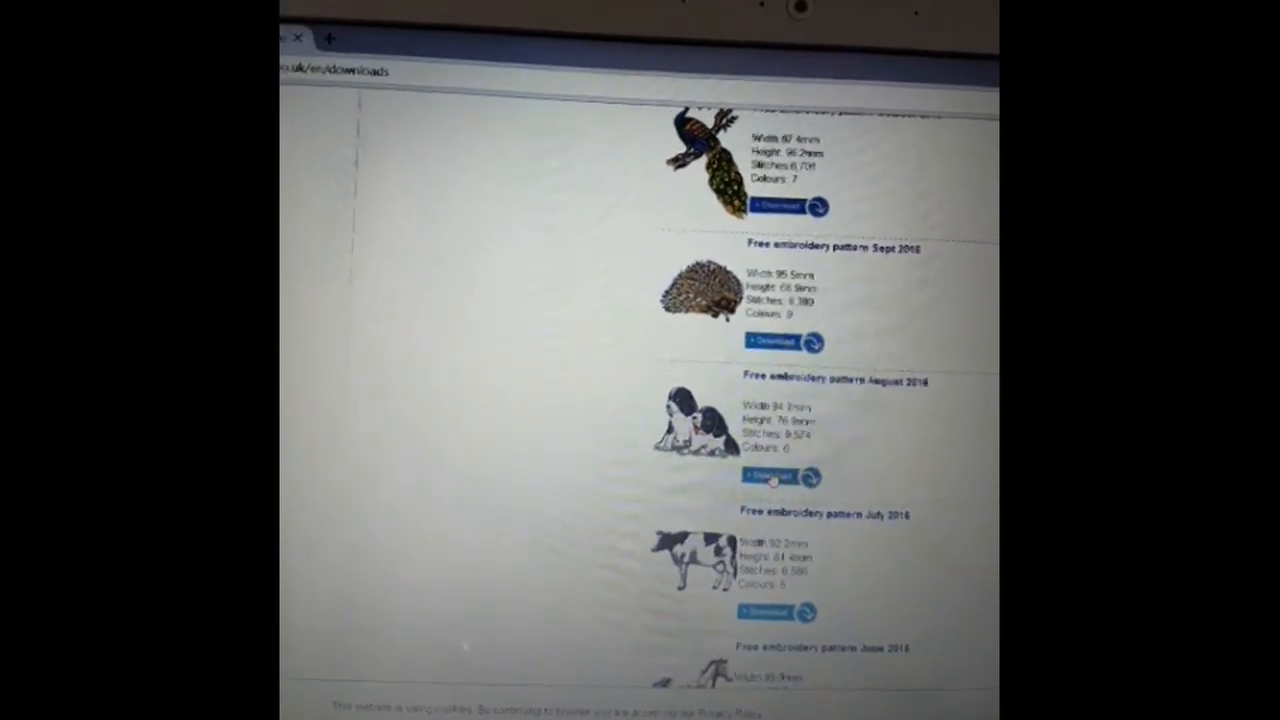
Step: Download the August 2016 dog pattern and save 2016_08.pes to Downloads
left_click(770, 477)
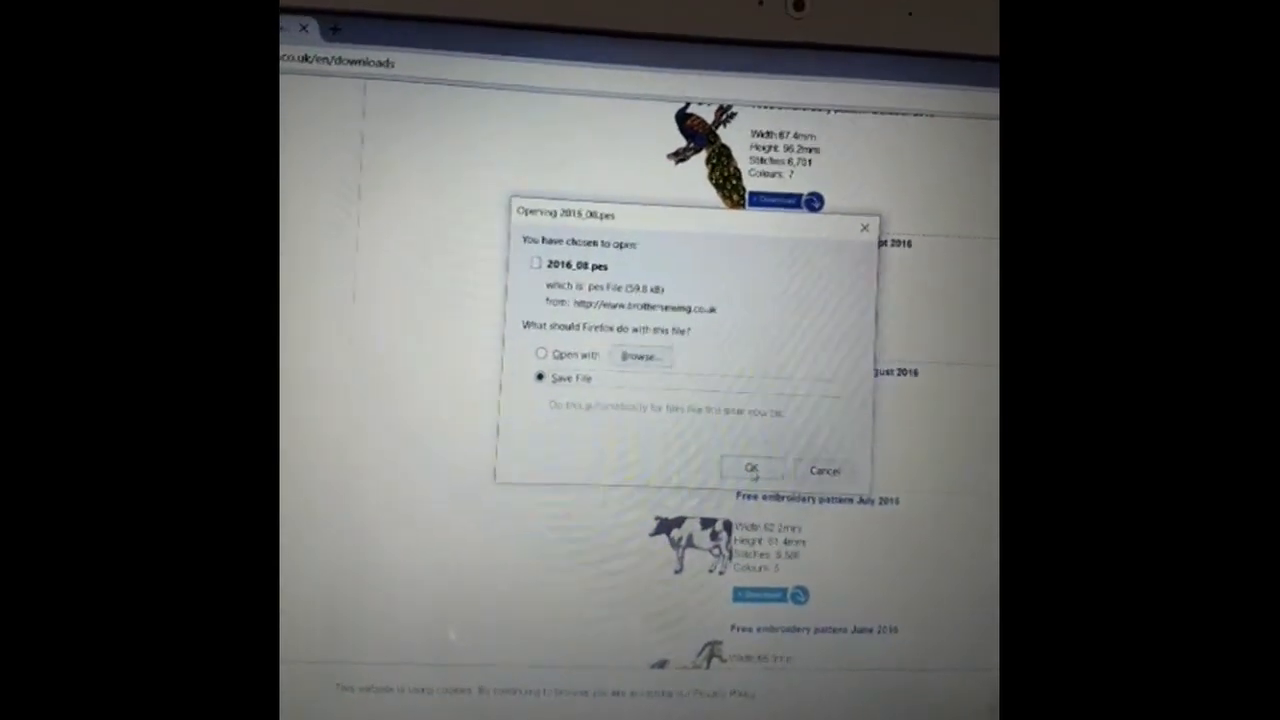
left_click(753, 470)
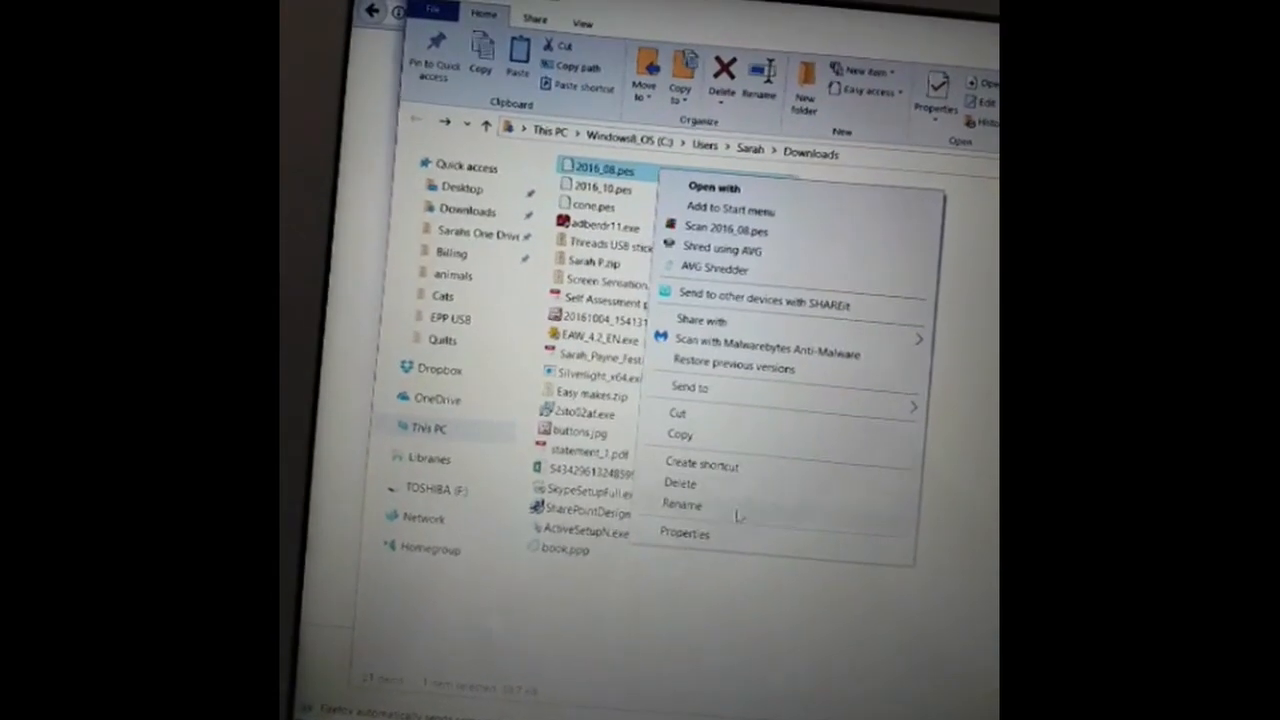
Step: Choose Rename for 2016_08.pes in the Downloads folder
left_click(683, 505)
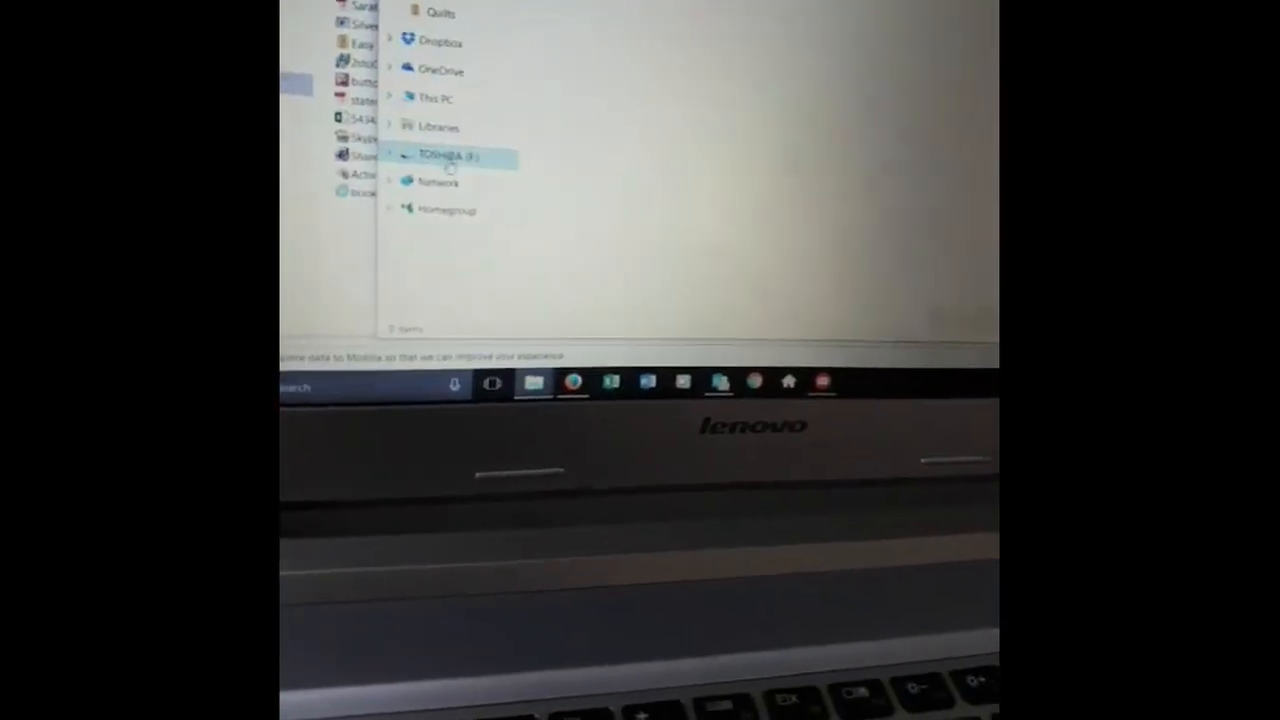
Step: Open the TOSHIBA (F:) USB drive from the navigation pane
double_click(450, 155)
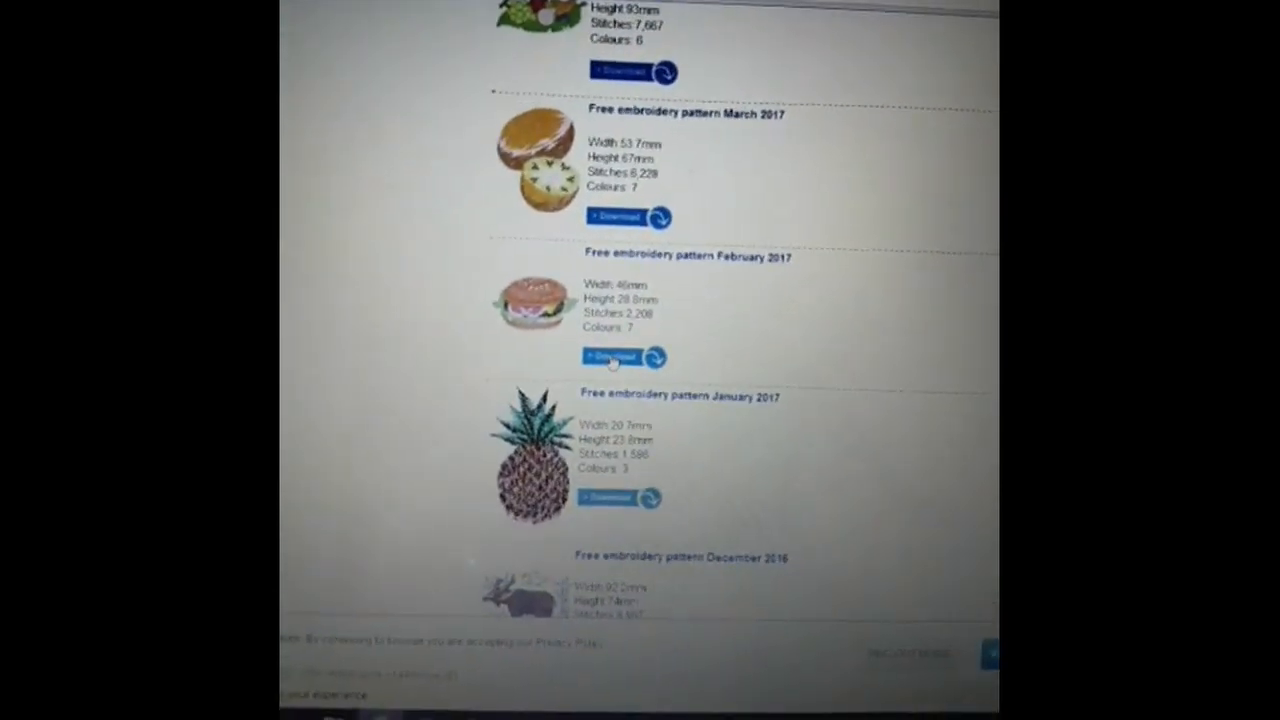
Step: Download the February 2017 burger pattern, saving 2017_02.pes to Downloads
left_click(613, 358)
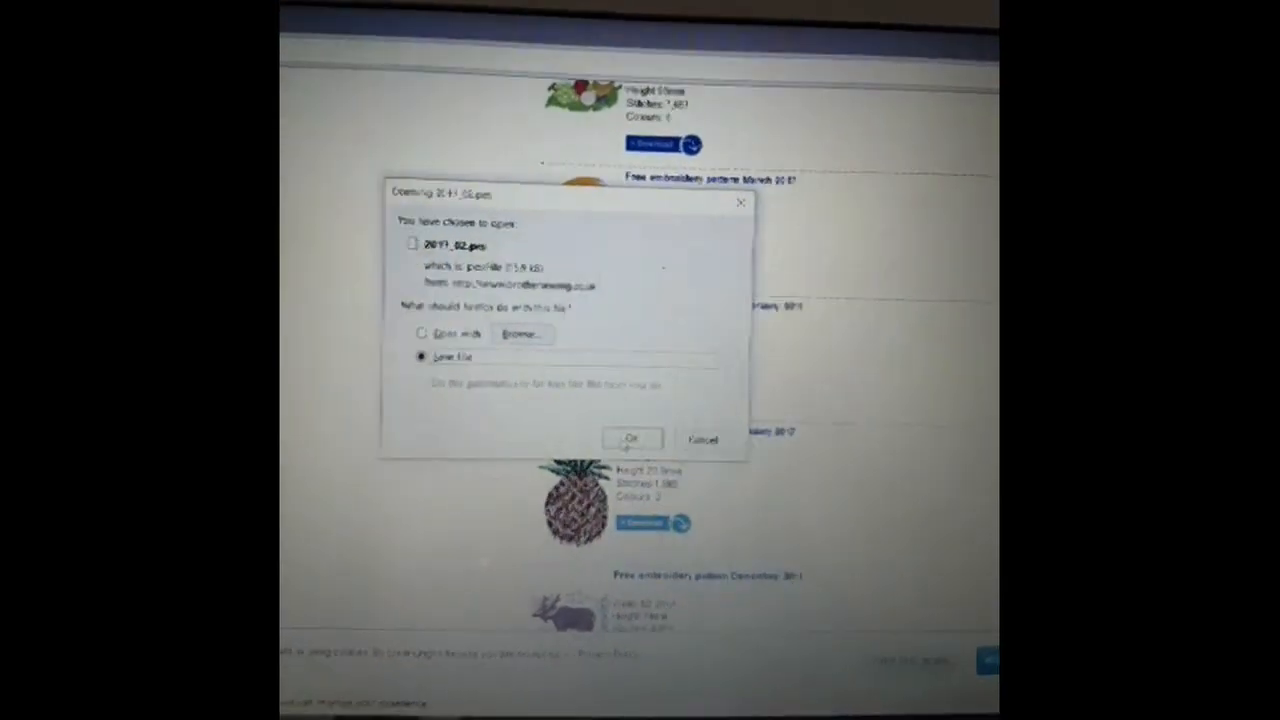
left_click(631, 439)
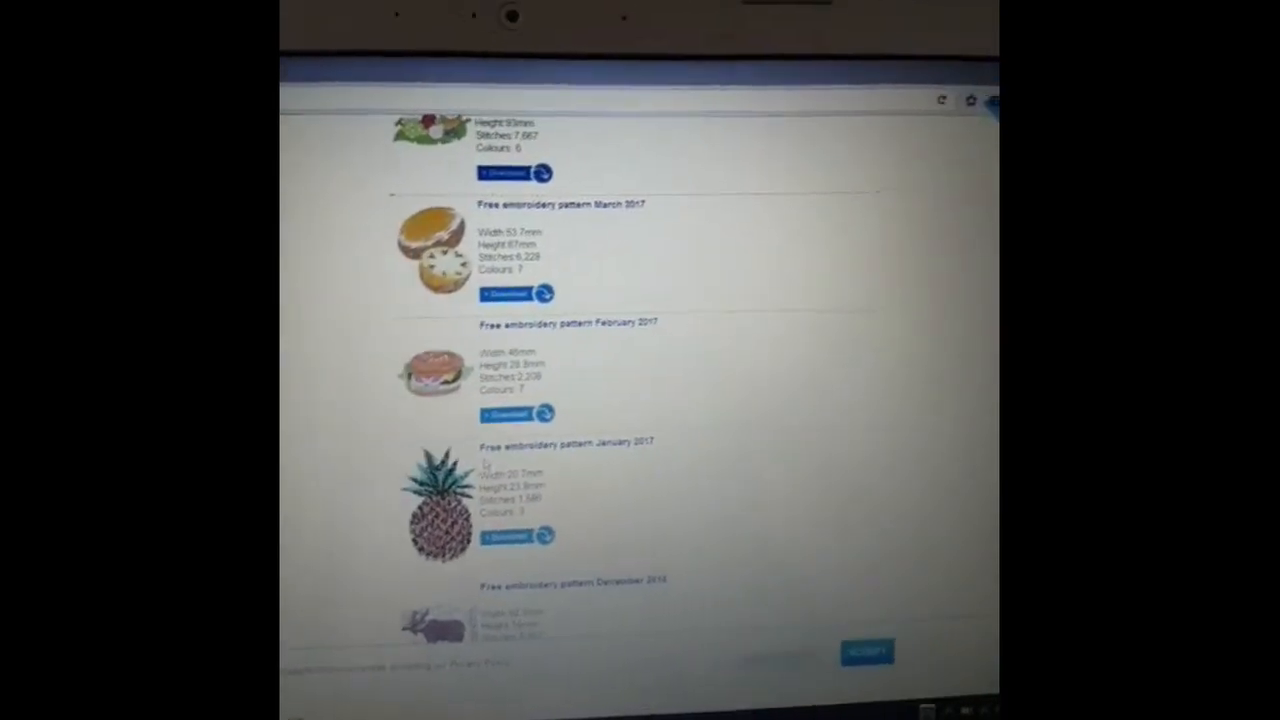
left_click(784, 95)
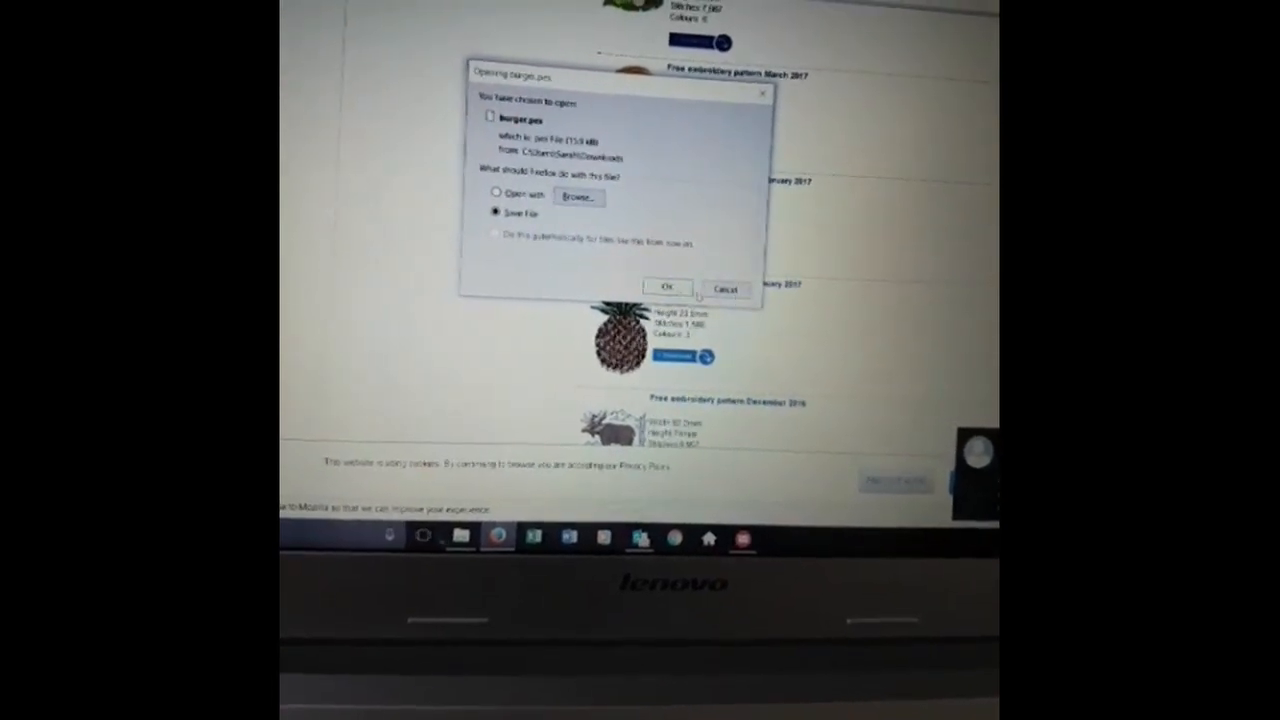
Step: Cancel the Firefox prompt to open burger.pes and return to the Downloads folder
left_click(668, 288)
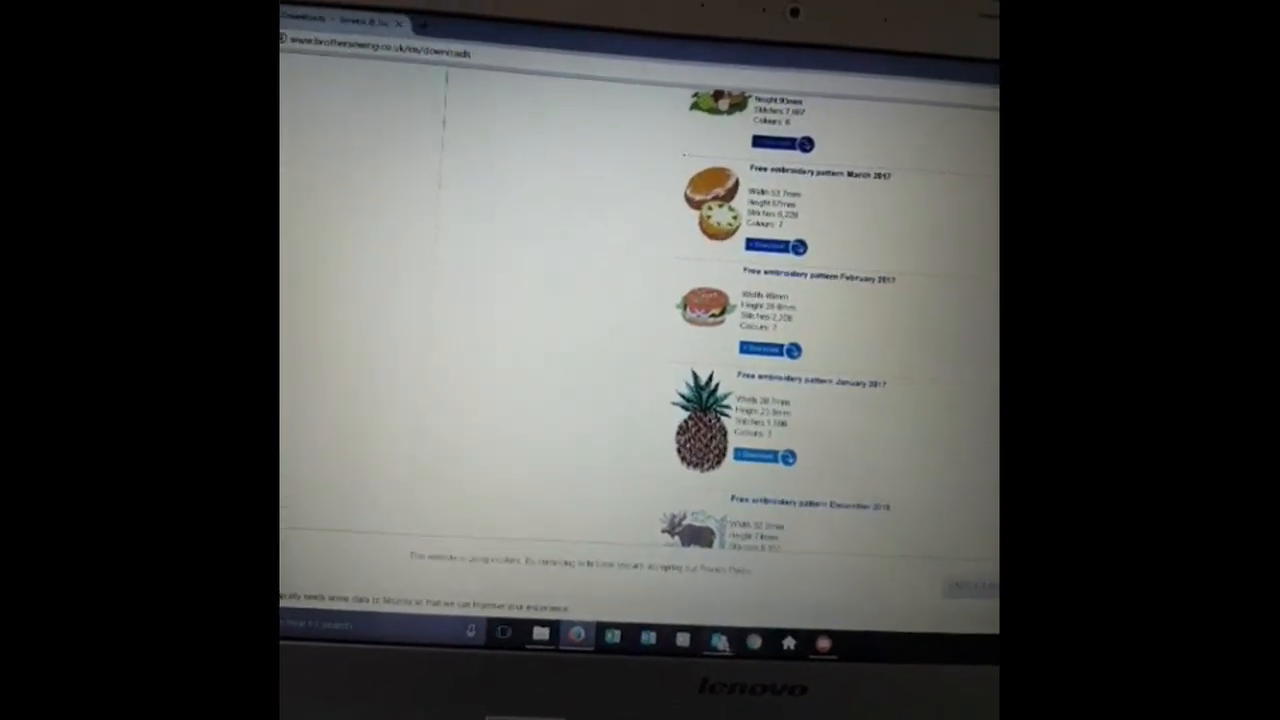
left_click(542, 633)
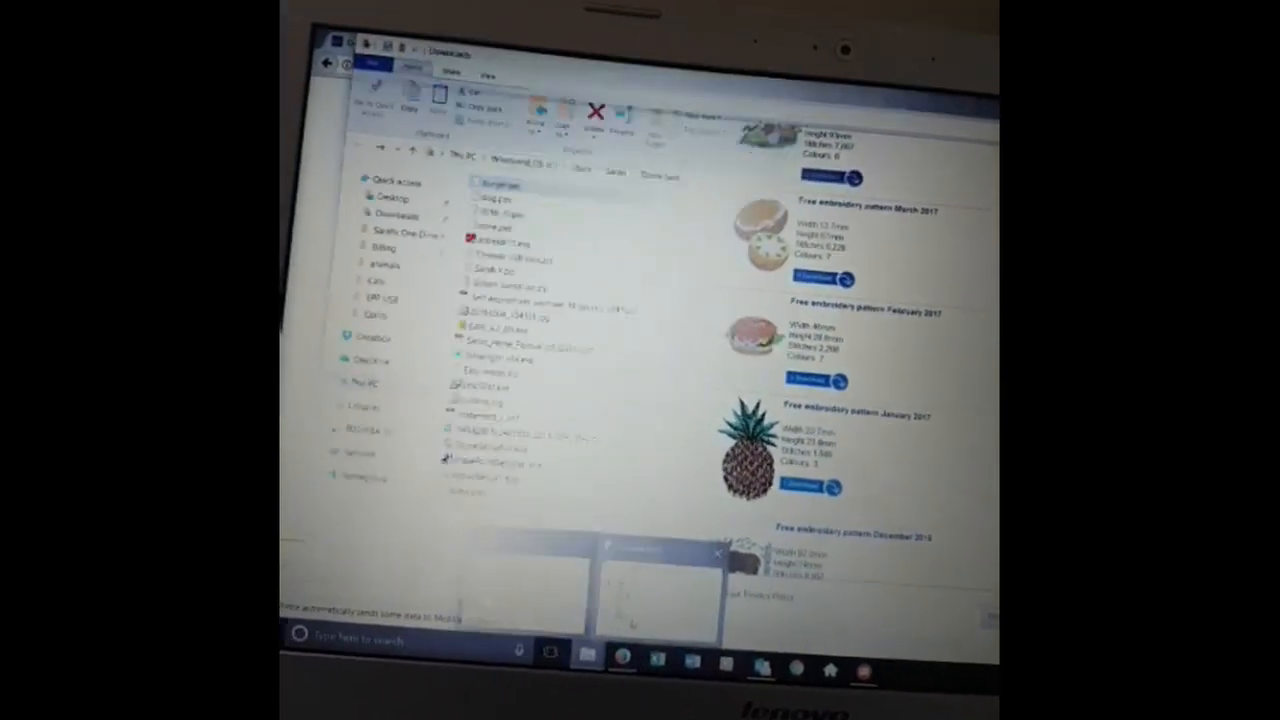